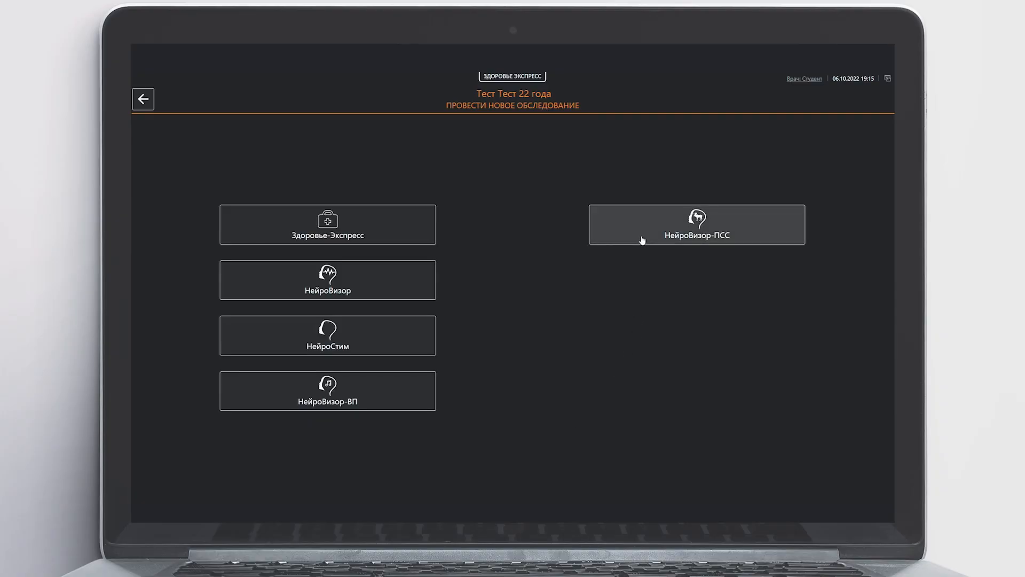
- Launch a new НейроВизор-ПСС examination to reach the CNV (Walter) electrode contact screen
left_click(695, 224)
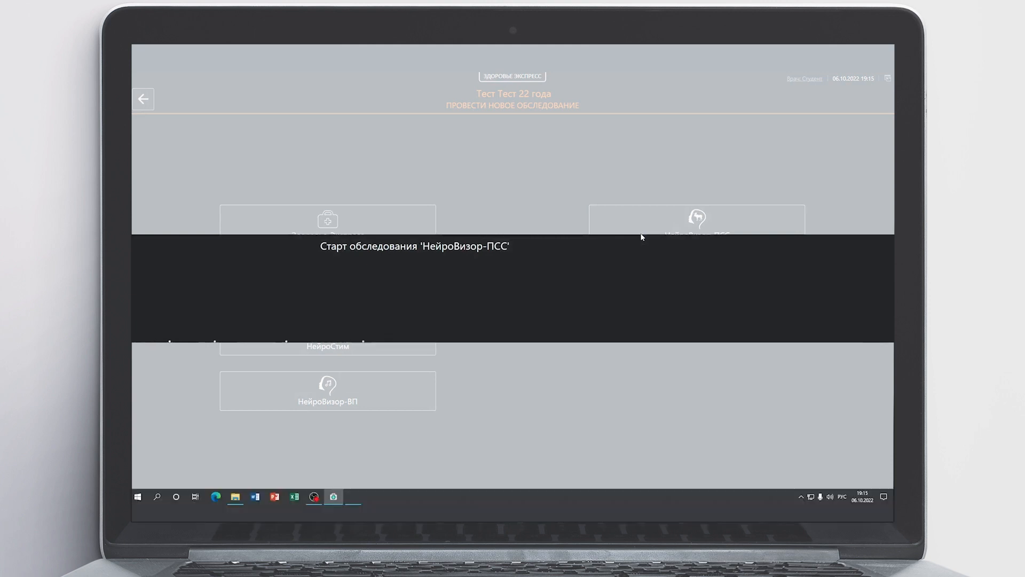
left_click(697, 219)
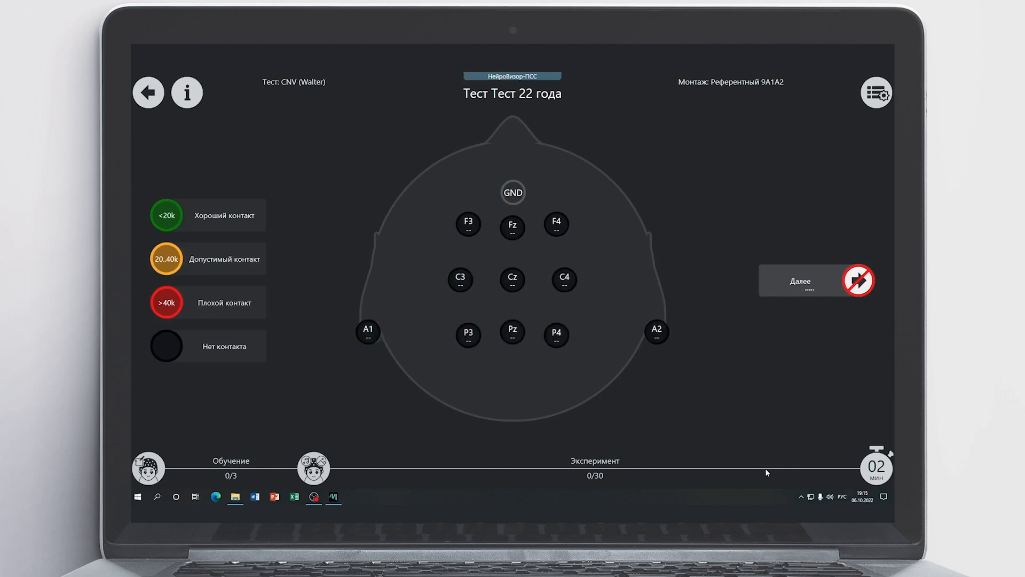
mouse_move(877, 92)
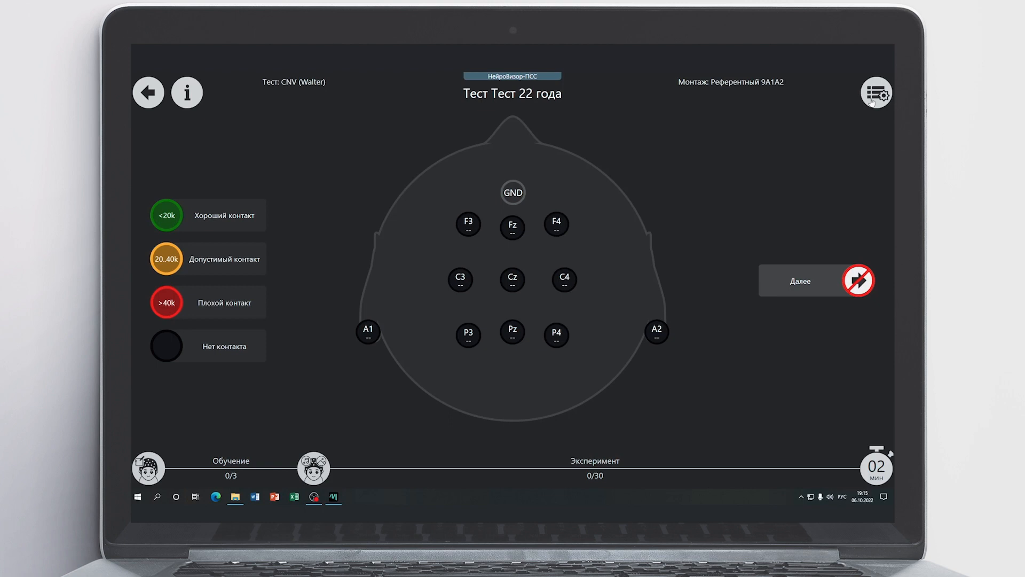
- Open the test scenario list and view the checked CNV (Walter) test's description
left_click(798, 280)
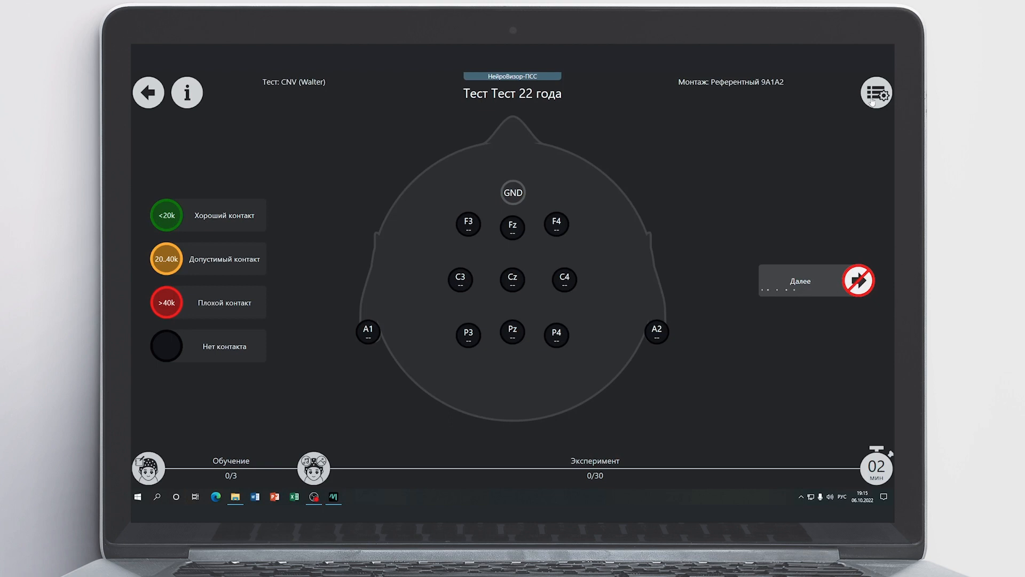
left_click(876, 93)
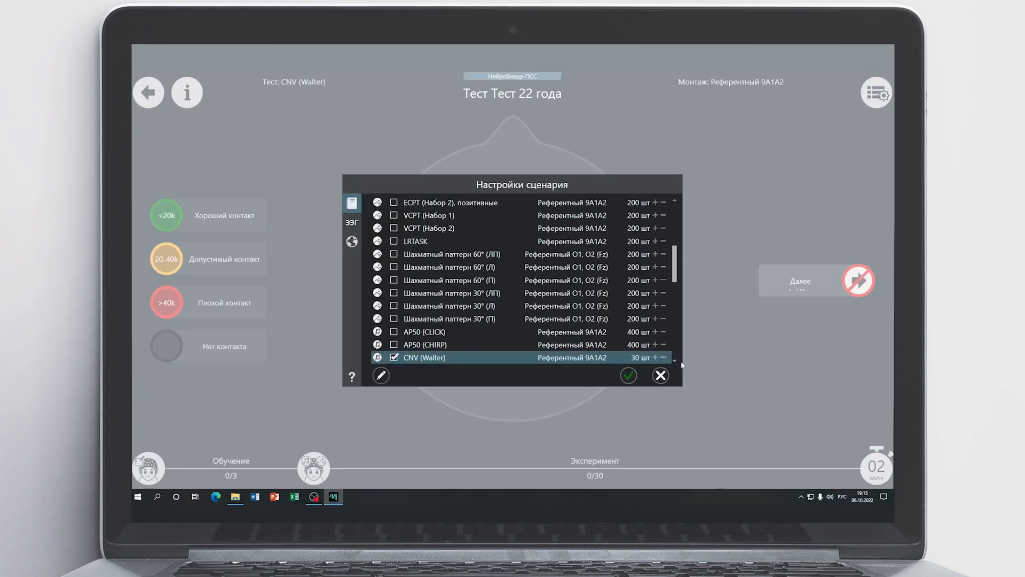
mouse_move(678, 364)
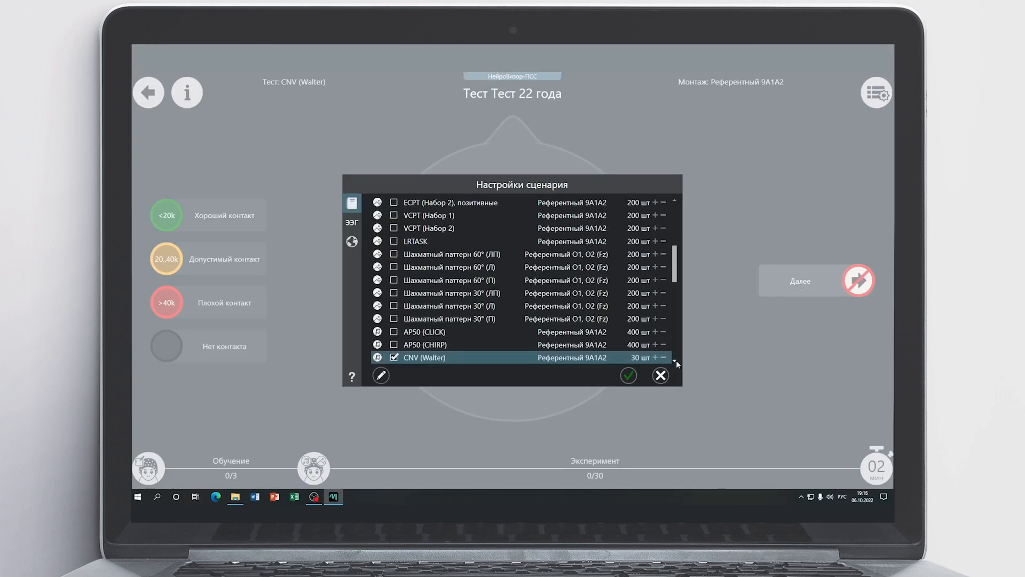
scroll("down", 3)
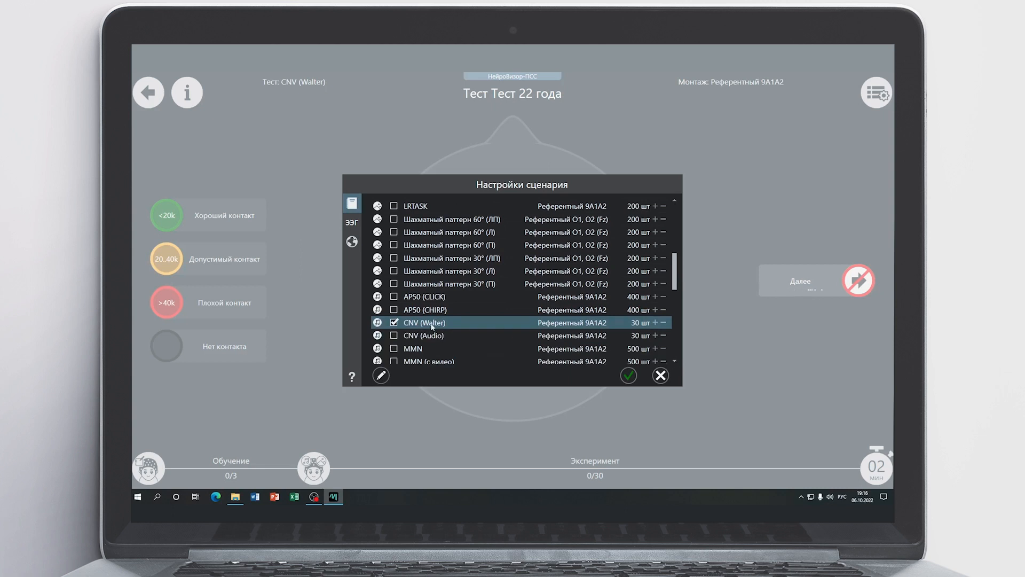
left_click(381, 376)
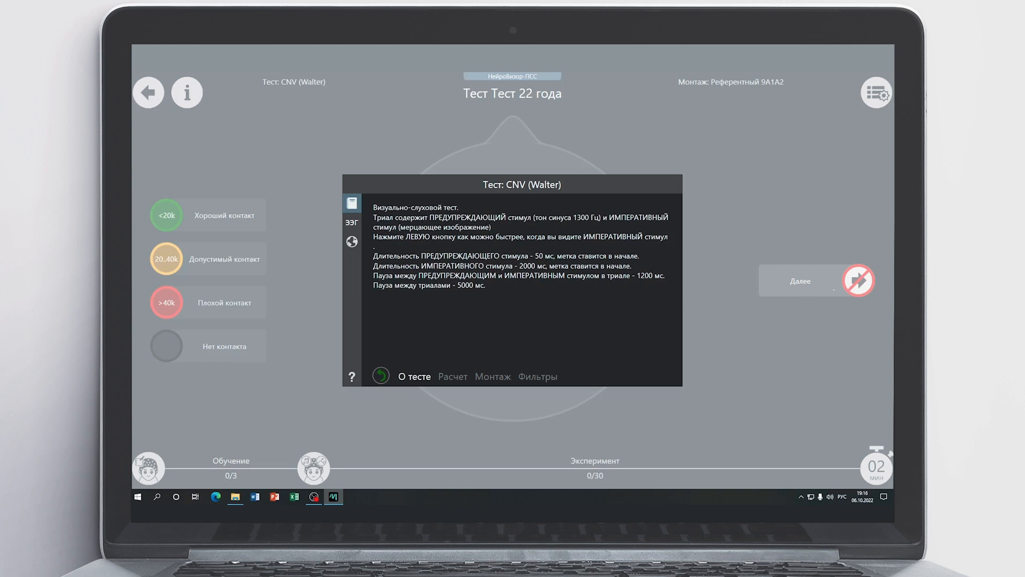
mouse_move(371, 389)
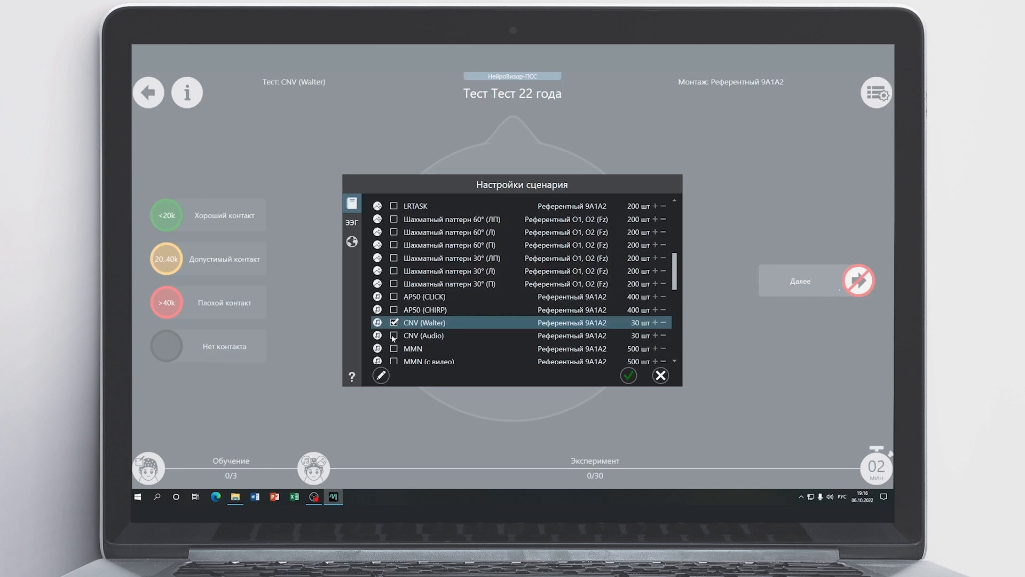
- Check CNV (Audio) in the scenario list in place of CNV (Walter)
left_click(394, 335)
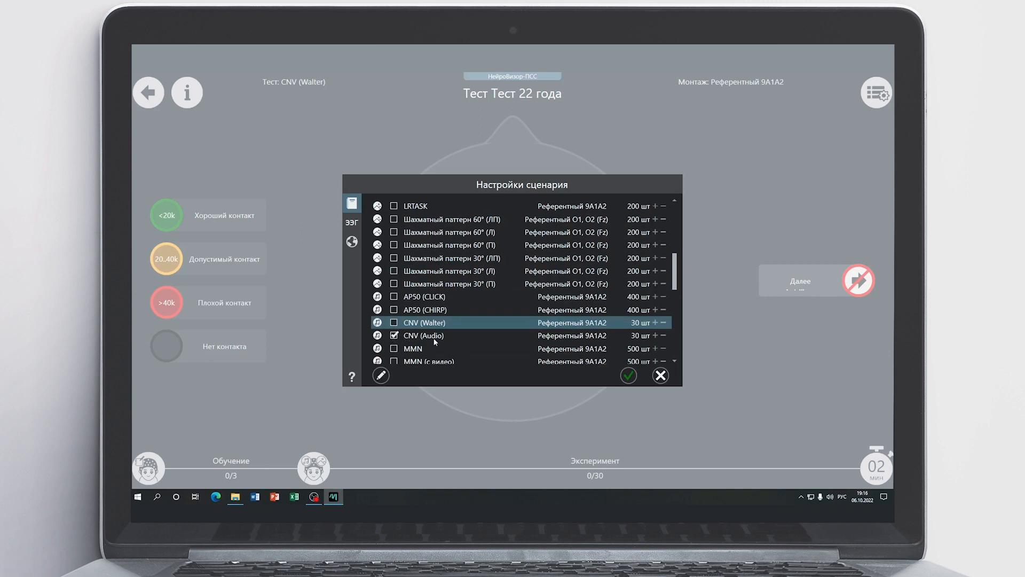
mouse_move(448, 341)
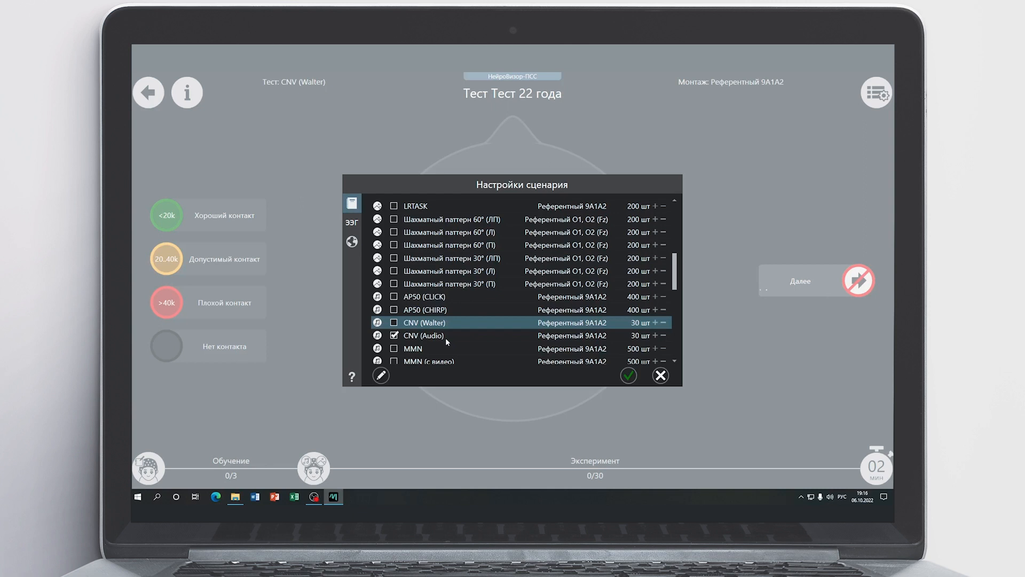
mouse_move(367, 242)
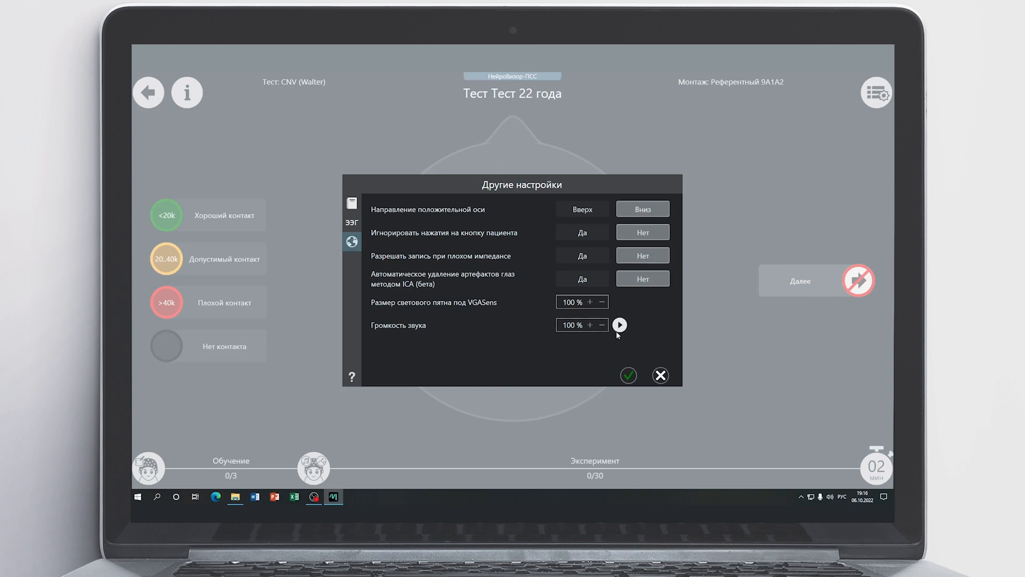
- Return to the scenario list and check CNV (Walter) again instead of CNV (Audio)
left_click(619, 325)
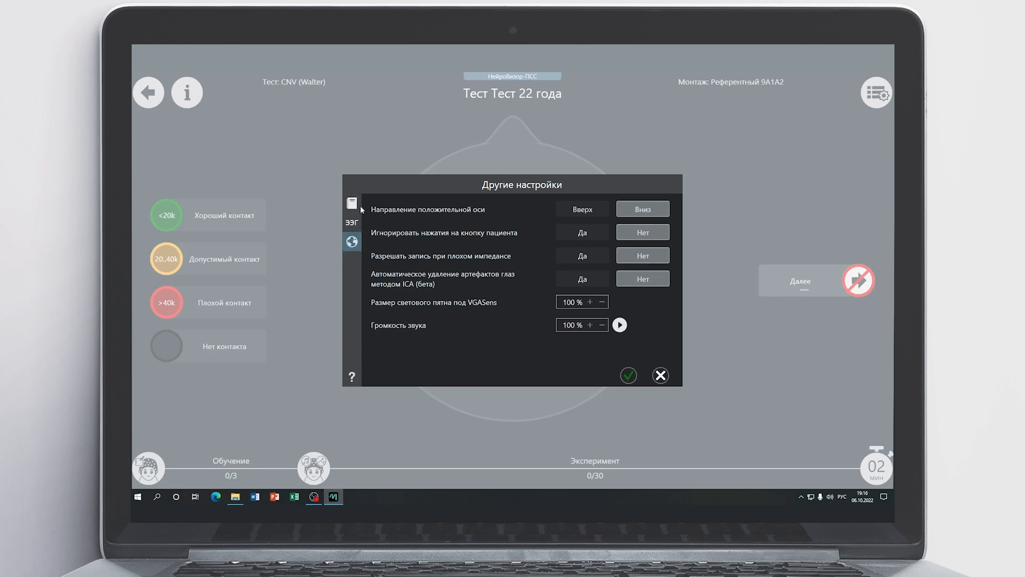
left_click(352, 202)
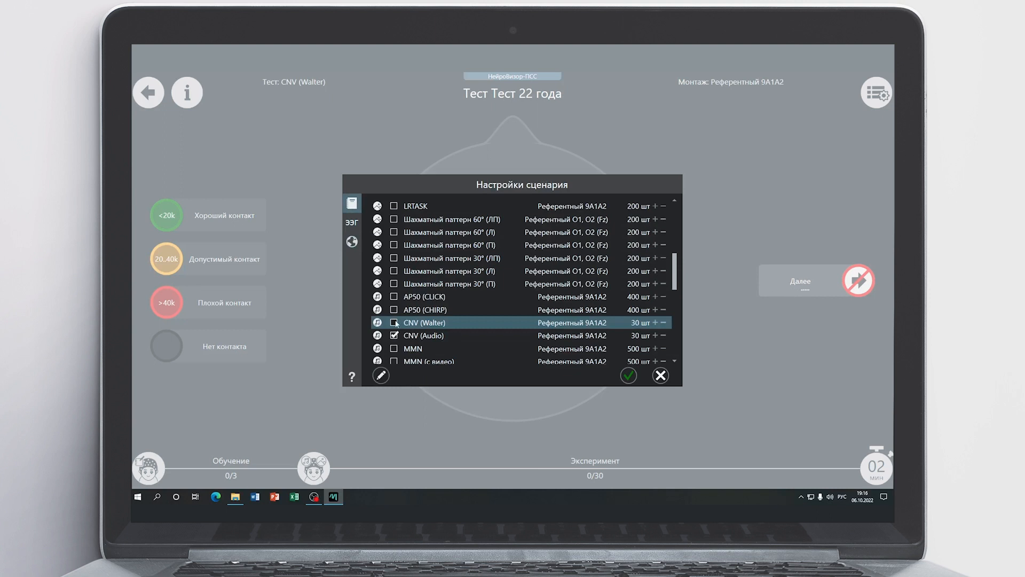
left_click(394, 323)
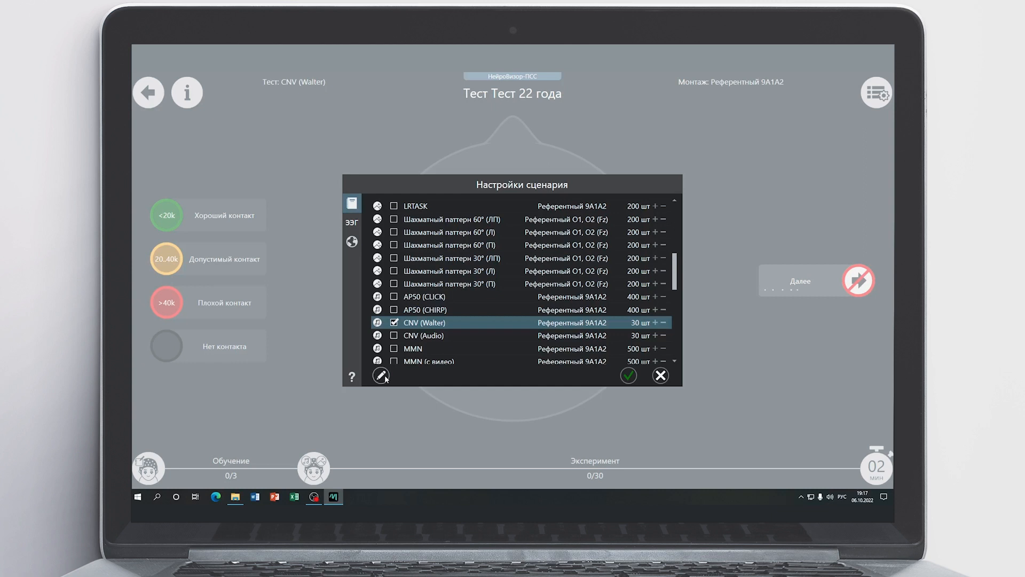
- Edit the CNV (Walter) test and show its Расчет parameters: artifact threshold and analysis segment
left_click(381, 376)
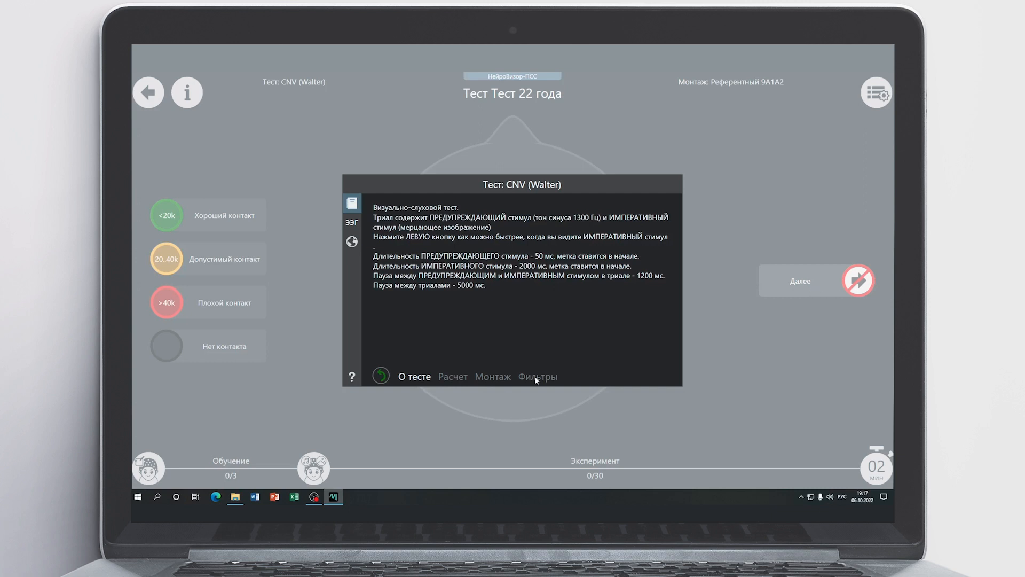
left_click(452, 376)
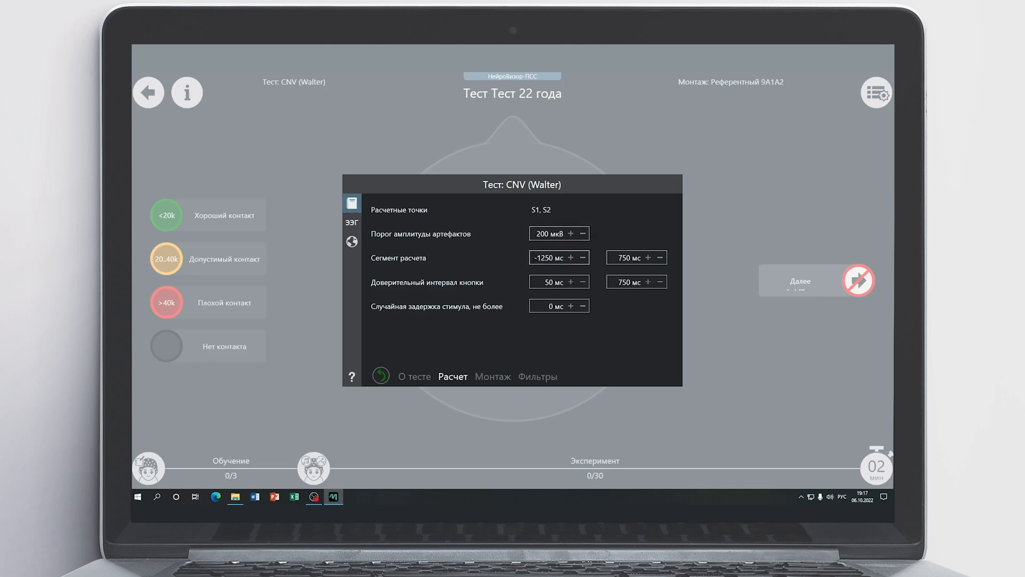
- Show the CNV (Walter) Монтаж settings with Референтный 9A1A2 checked and leads mapped
left_click(553, 257)
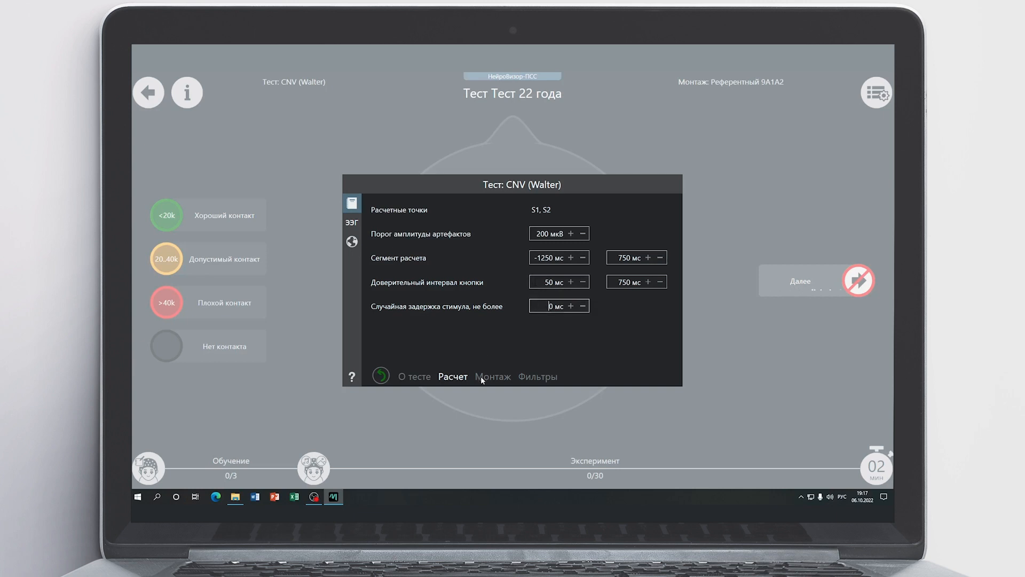
left_click(493, 376)
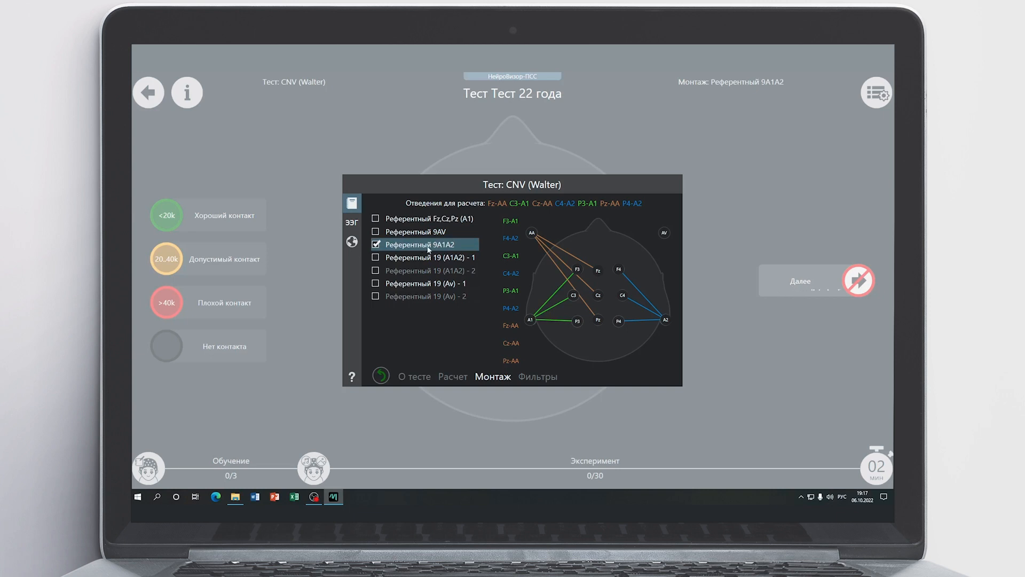
mouse_move(486, 382)
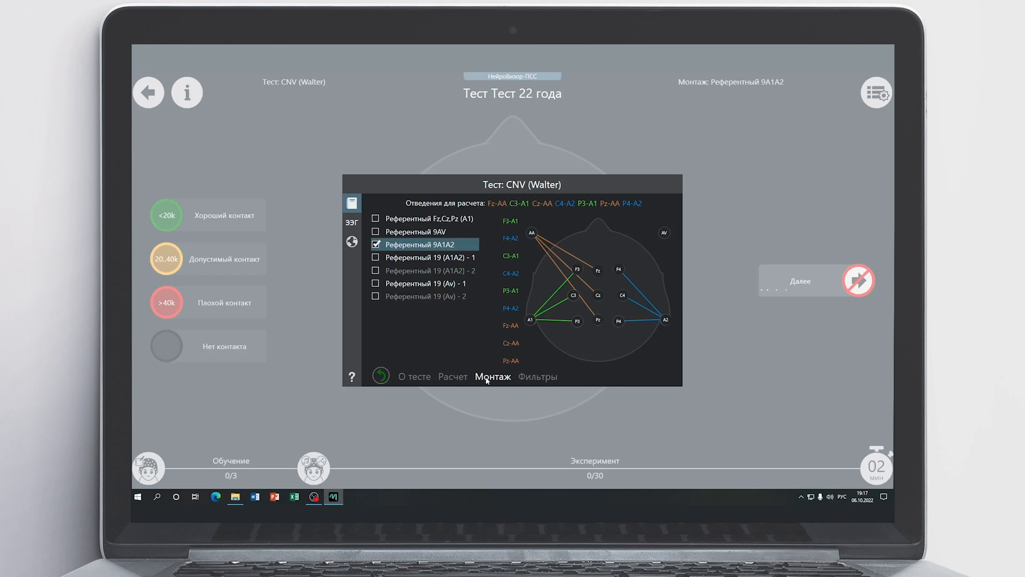
- Show the CNV (Walter) filters: high-pass 0.016 Hz, low-pass 30 Hz, 50 Hz notch
left_click(538, 376)
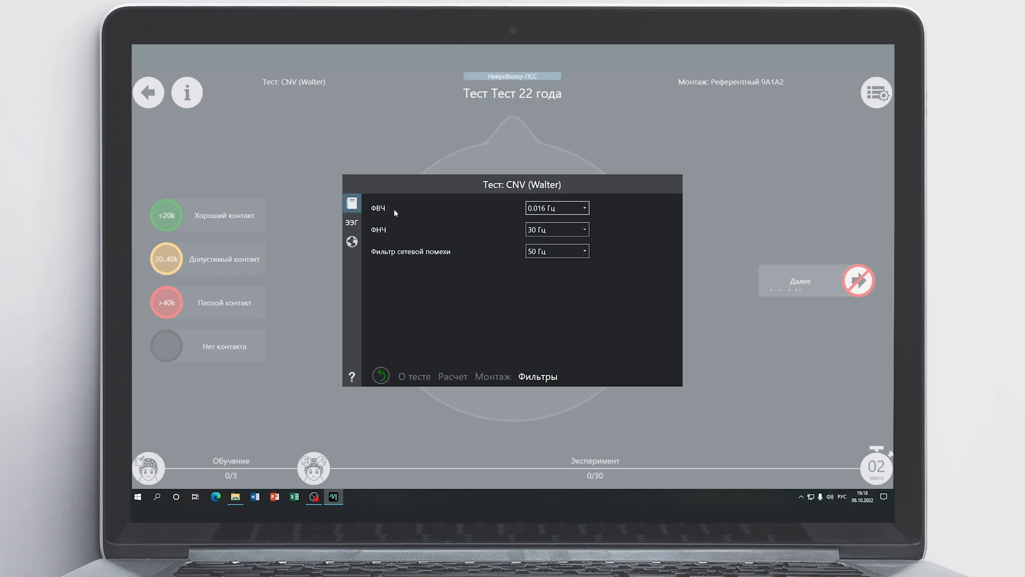
- Review the high-pass filter values, then apply the scenario settings to return to electrode contacts
left_click(582, 208)
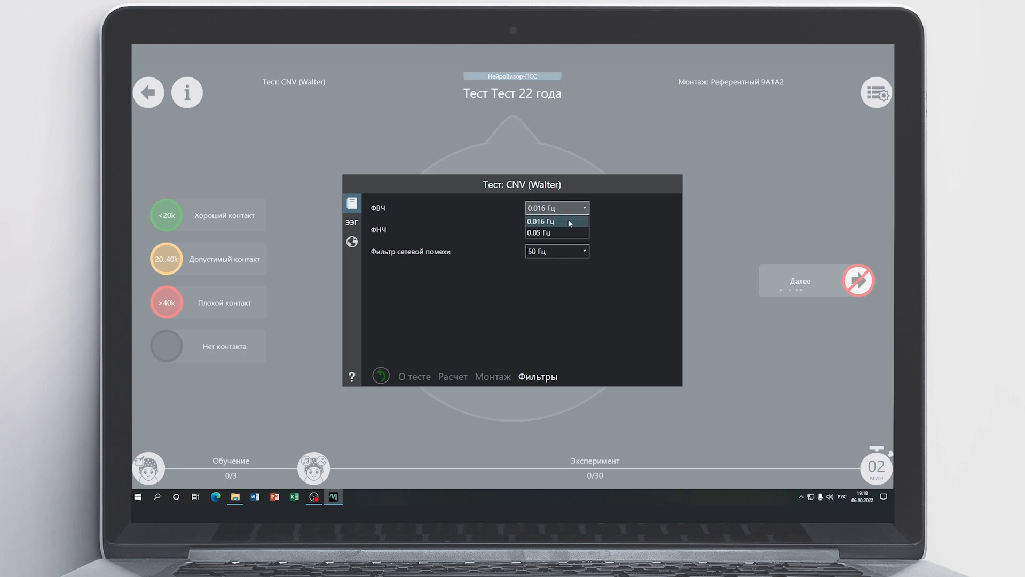
mouse_move(602, 381)
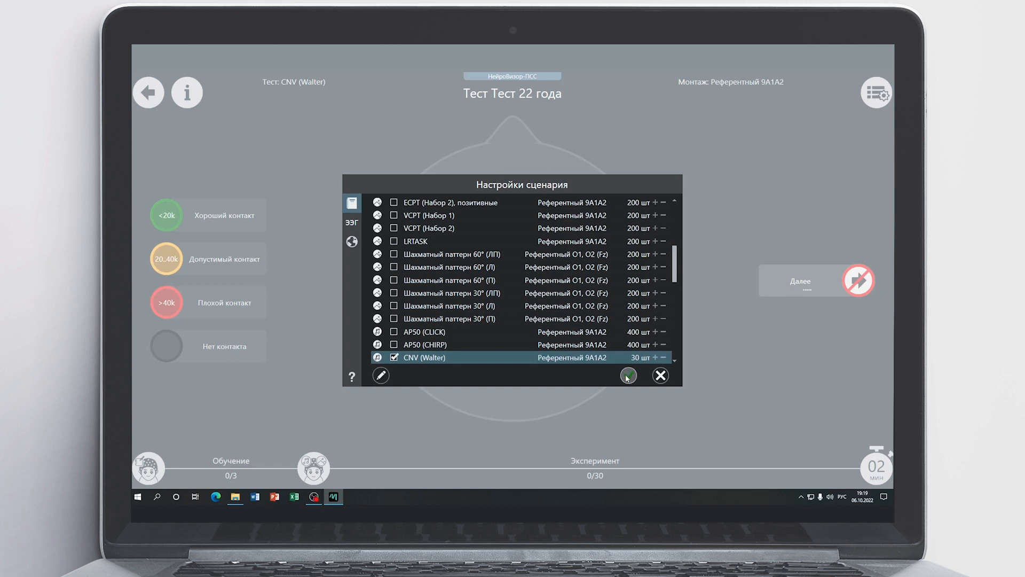
left_click(627, 375)
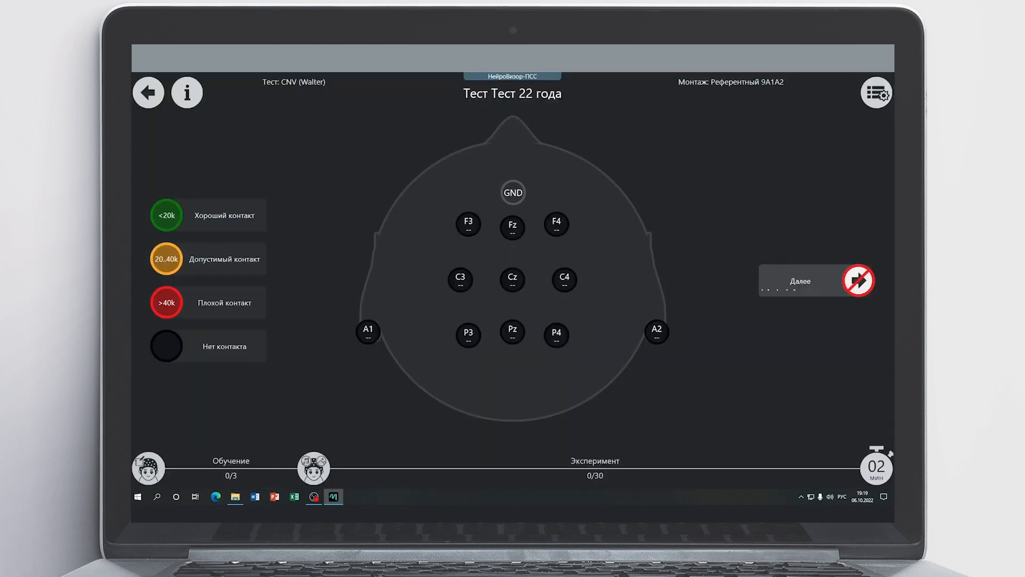